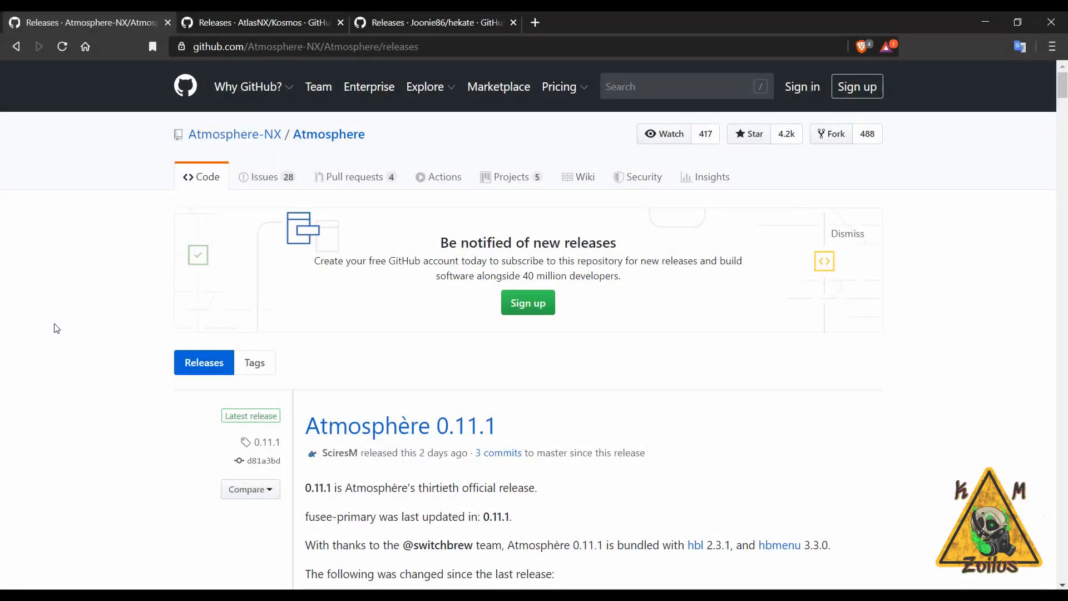
{"action": "mouse_move", "coordinate": [74, 408]}
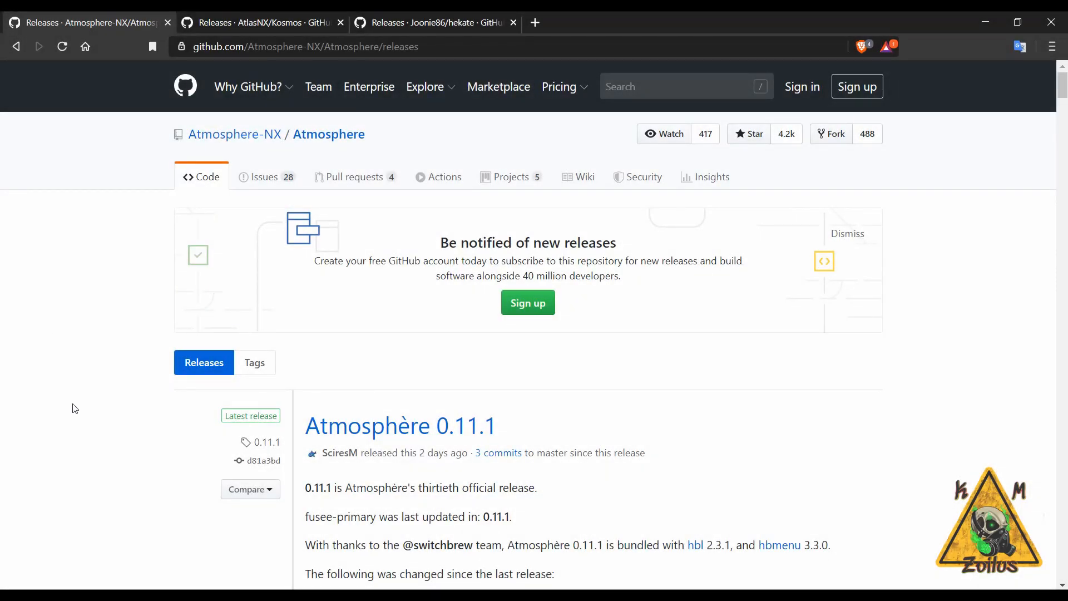
Scroll through the current page, then switch to the AtlasNX/Kosmos releases tab
{"action": "scroll", "scroll_direction": "down", "scroll_amount": 3}
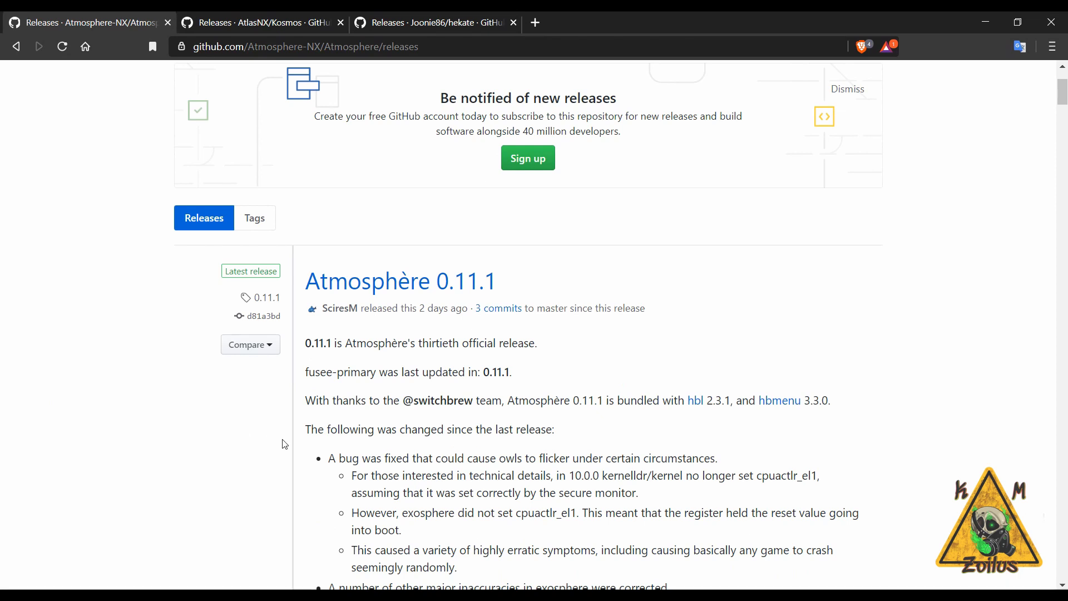
{"action": "mouse_move", "coordinate": [391, 371]}
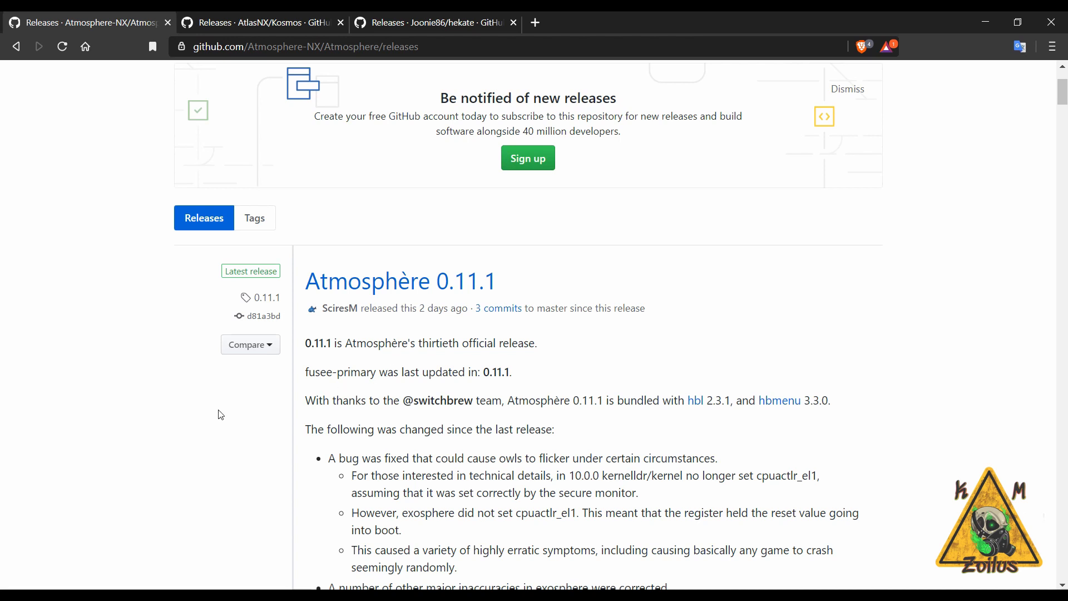
{"action": "mouse_move", "coordinate": [226, 415]}
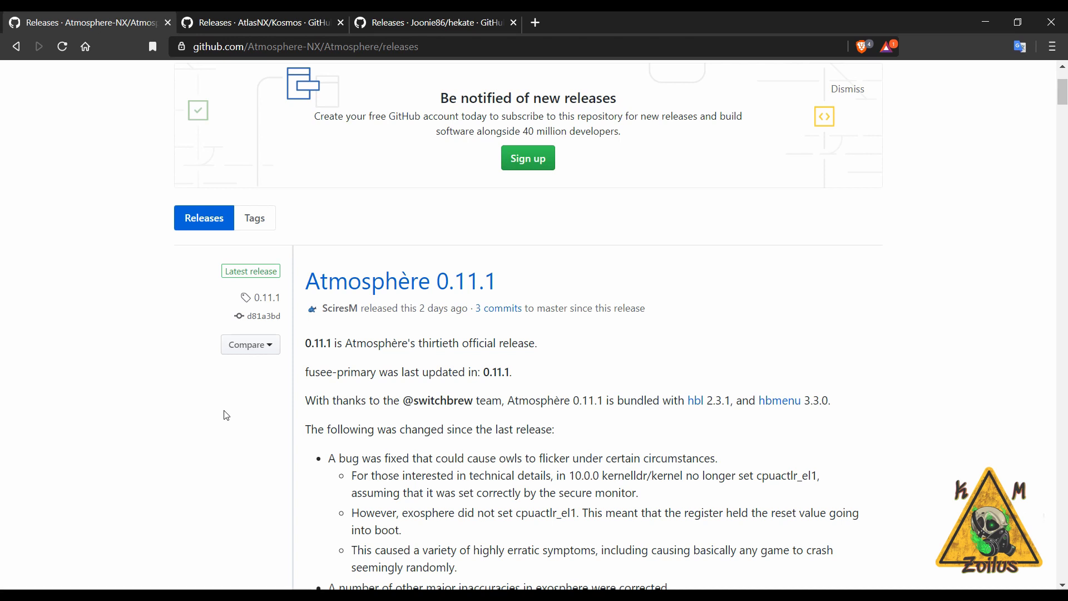
{"action": "scroll", "scroll_direction": "down", "scroll_amount": 3}
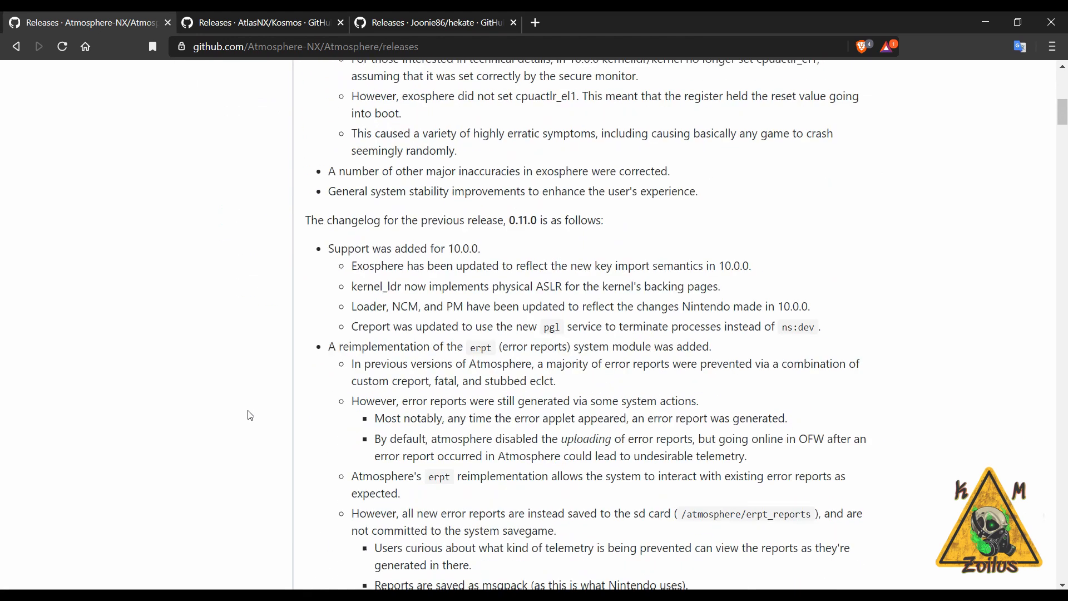
{"action": "scroll", "scroll_direction": "down", "scroll_amount": 3}
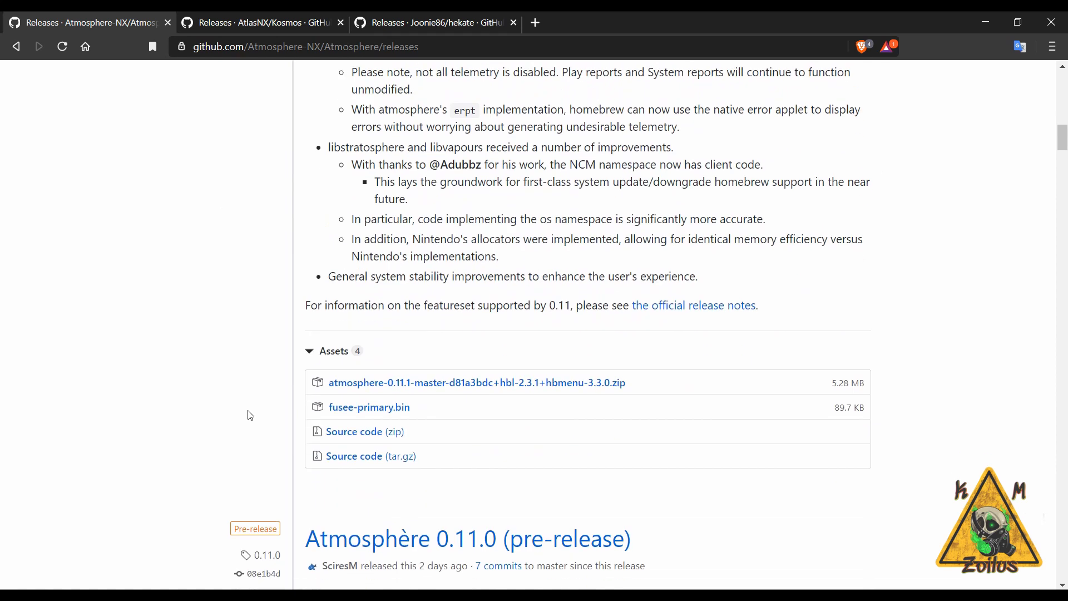
{"action": "scroll", "scroll_direction": "down", "scroll_amount": 3}
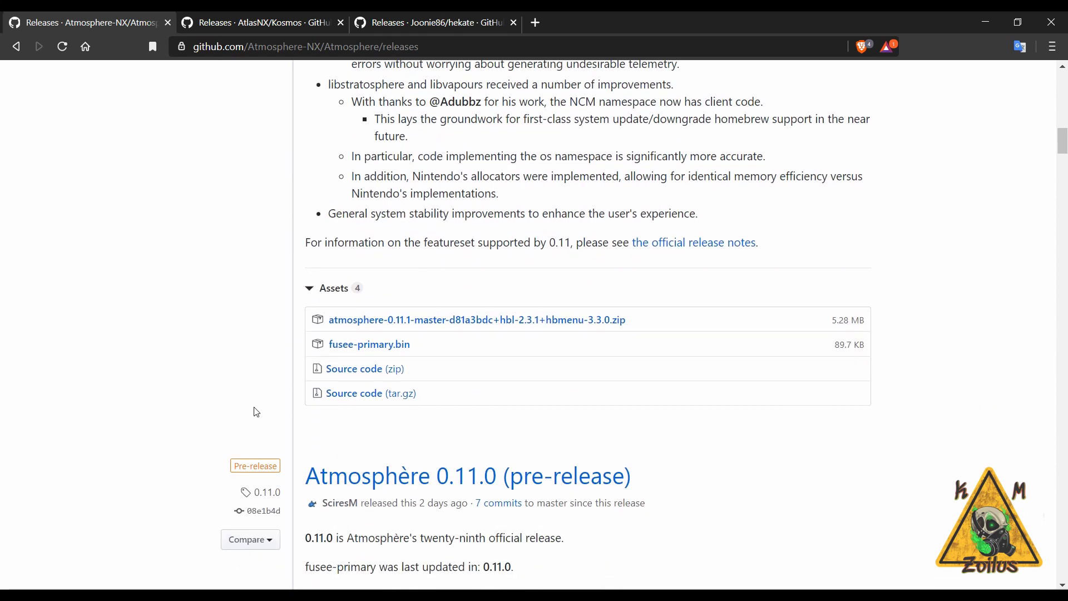
{"action": "mouse_move", "coordinate": [424, 352]}
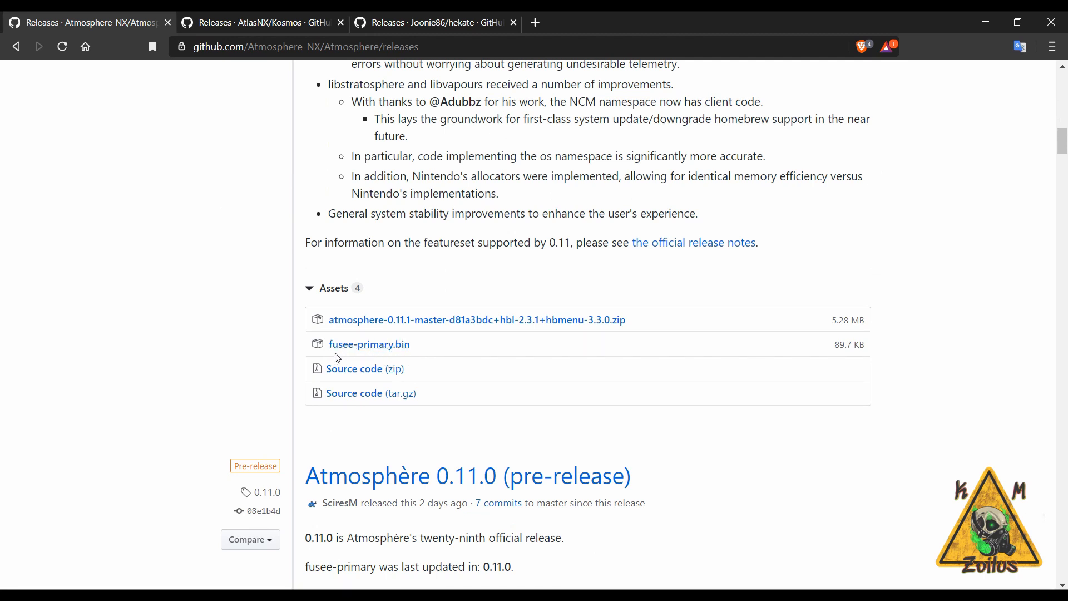
{"action": "mouse_move", "coordinate": [369, 344]}
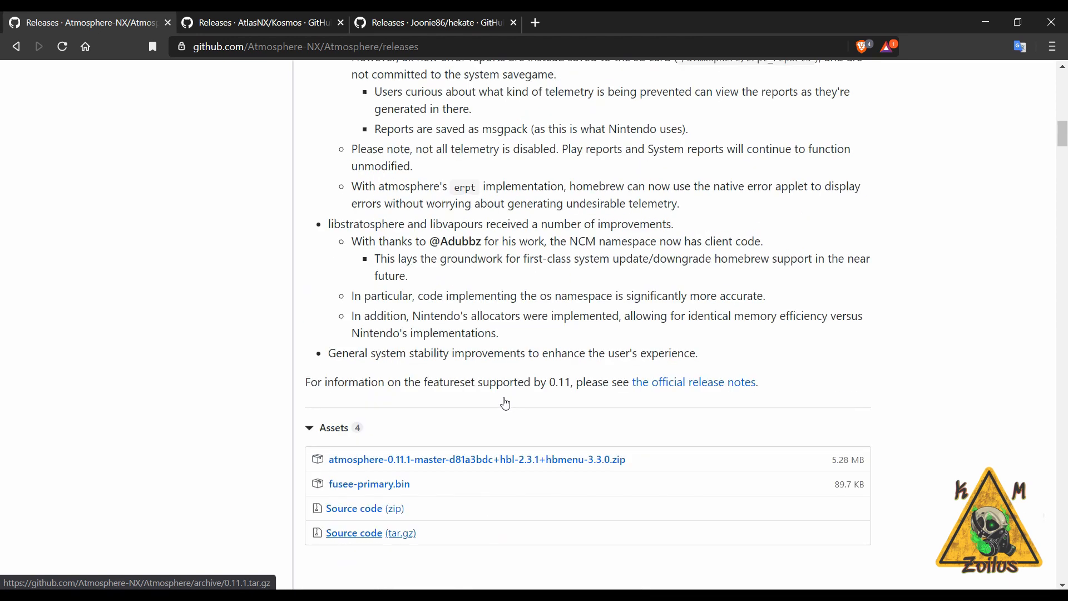
{"action": "scroll", "scroll_direction": "up", "scroll_amount": 3}
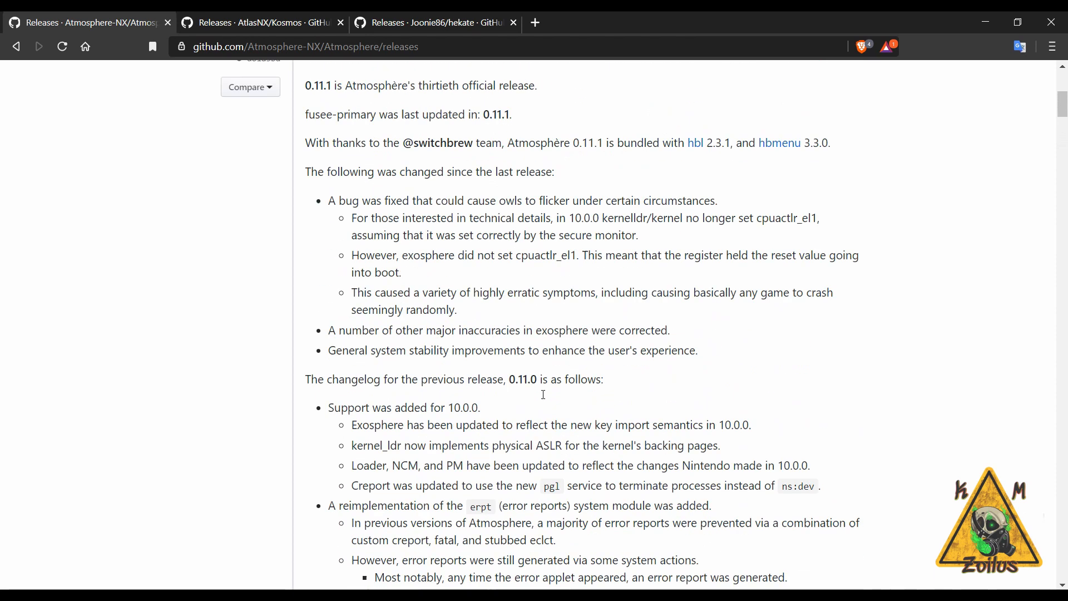
{"action": "scroll", "scroll_direction": "up", "scroll_amount": 3}
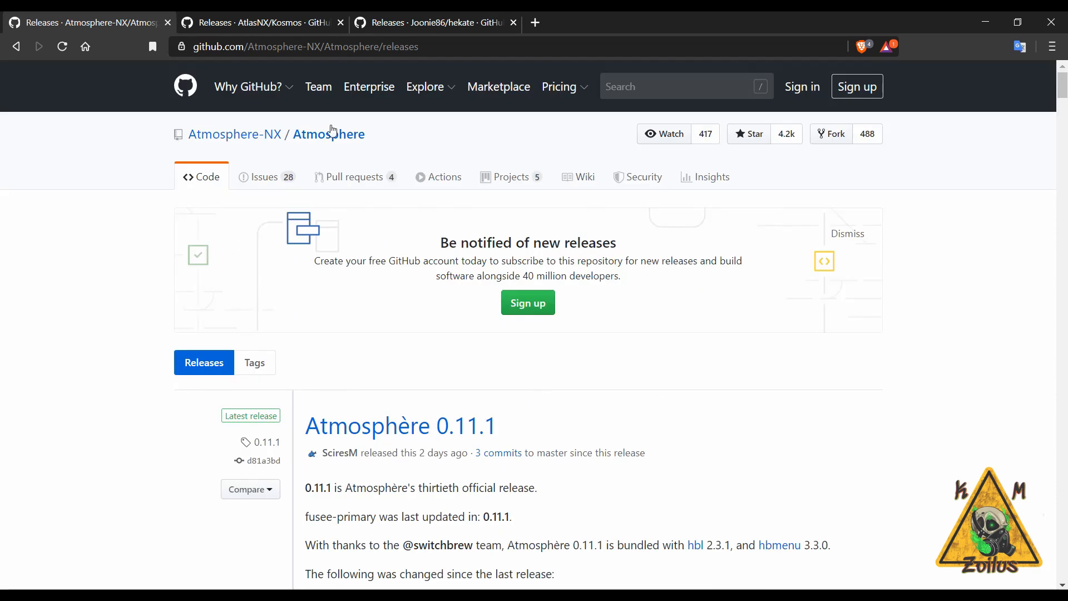
{"action": "left_click", "coordinate": [262, 23]}
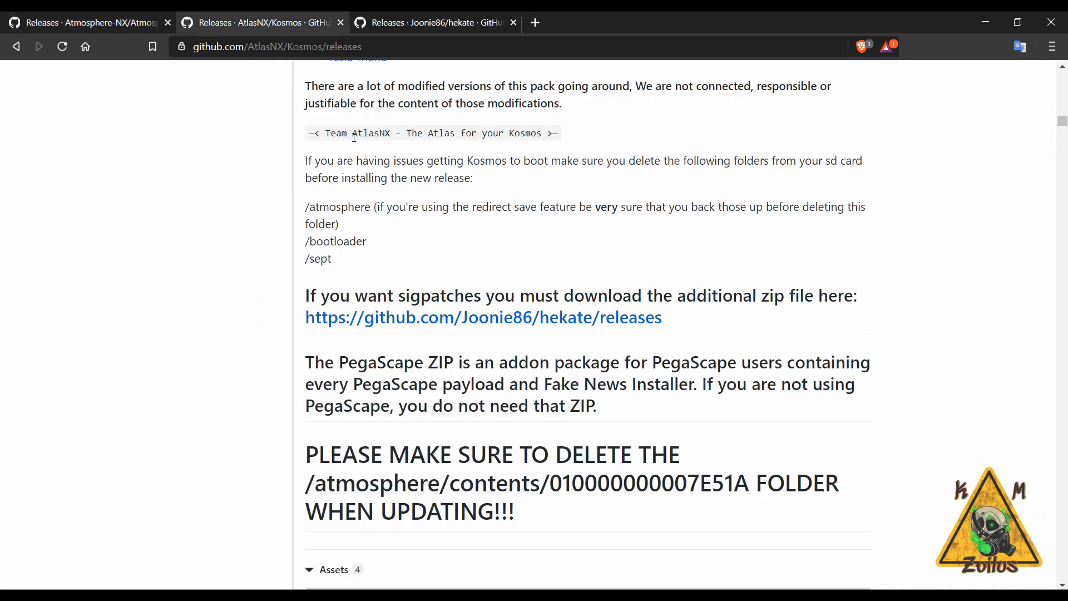
{"action": "scroll", "scroll_direction": "down", "scroll_amount": 3}
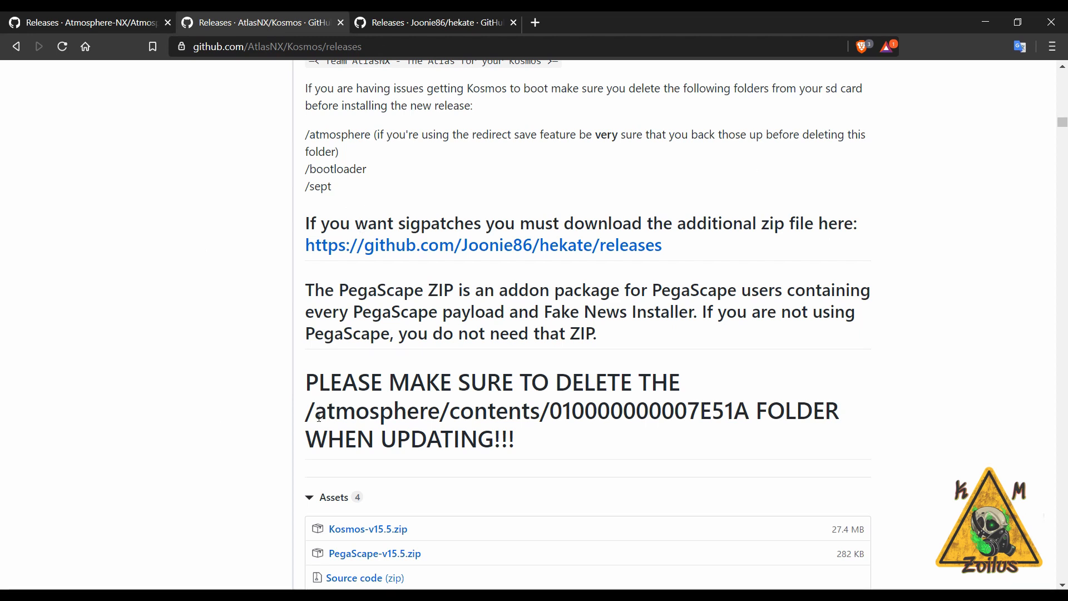
{"action": "left_click_drag", "start_coordinate": [313, 411], "coordinate": [762, 411]}
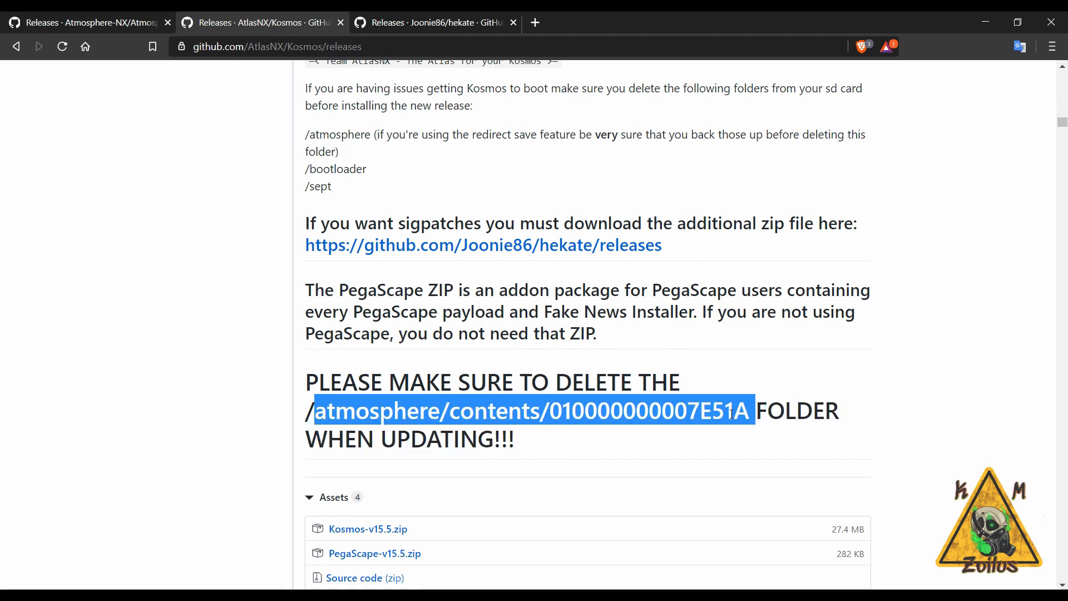
{"action": "left_click", "coordinate": [545, 410]}
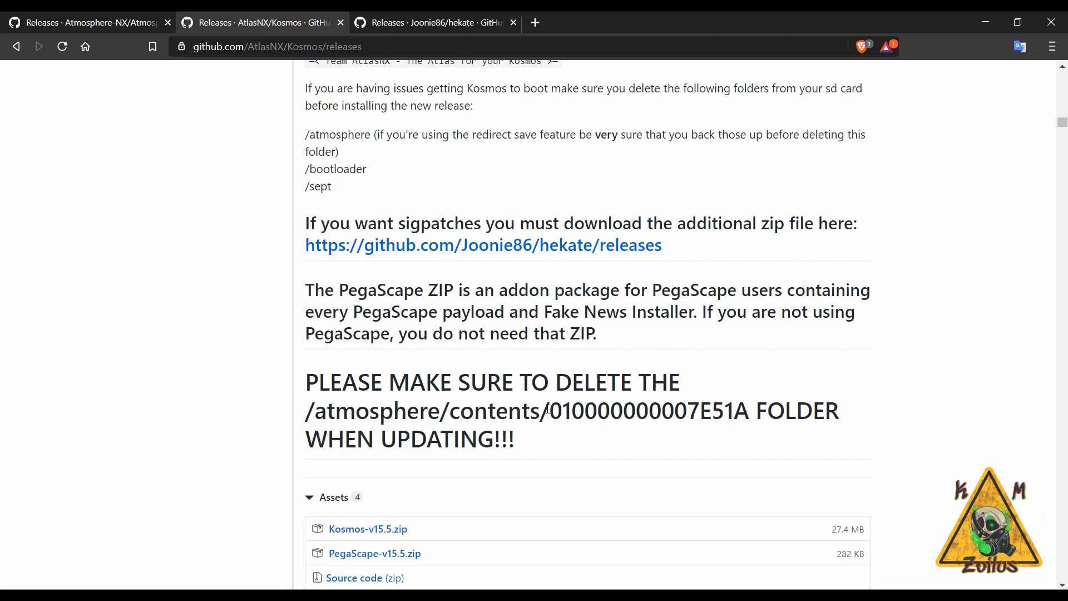
{"action": "left_click_drag", "start_coordinate": [552, 411], "coordinate": [687, 411]}
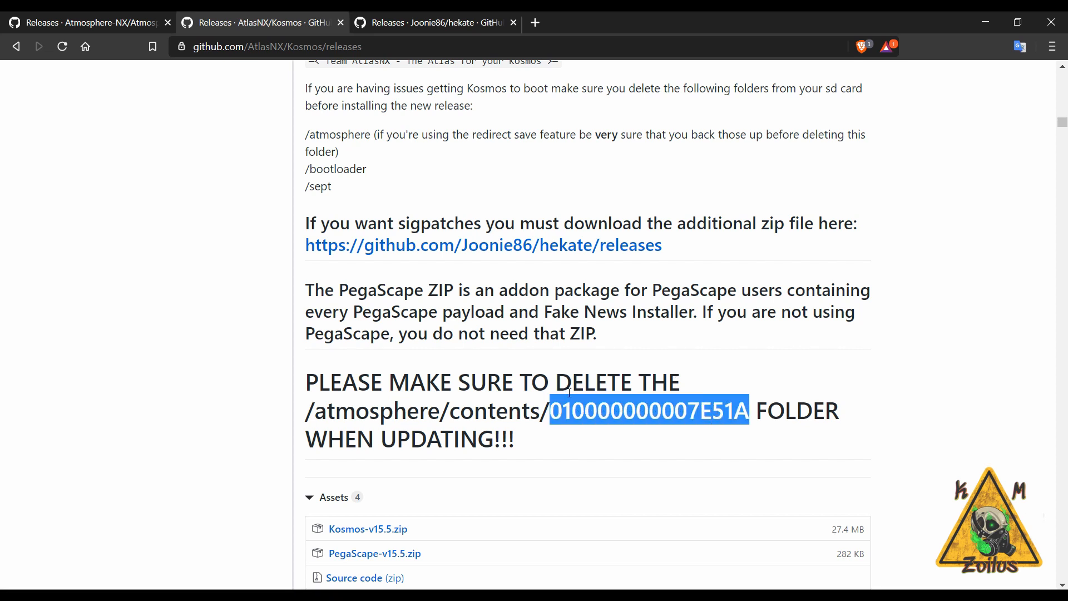
{"action": "mouse_move", "coordinate": [641, 443]}
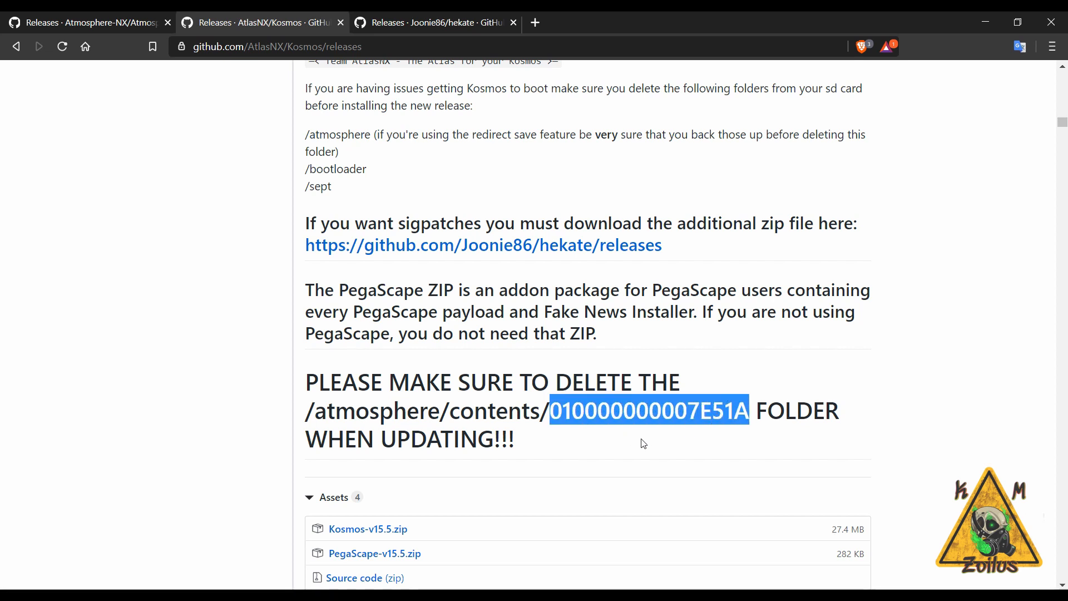
{"action": "left_click", "coordinate": [640, 443]}
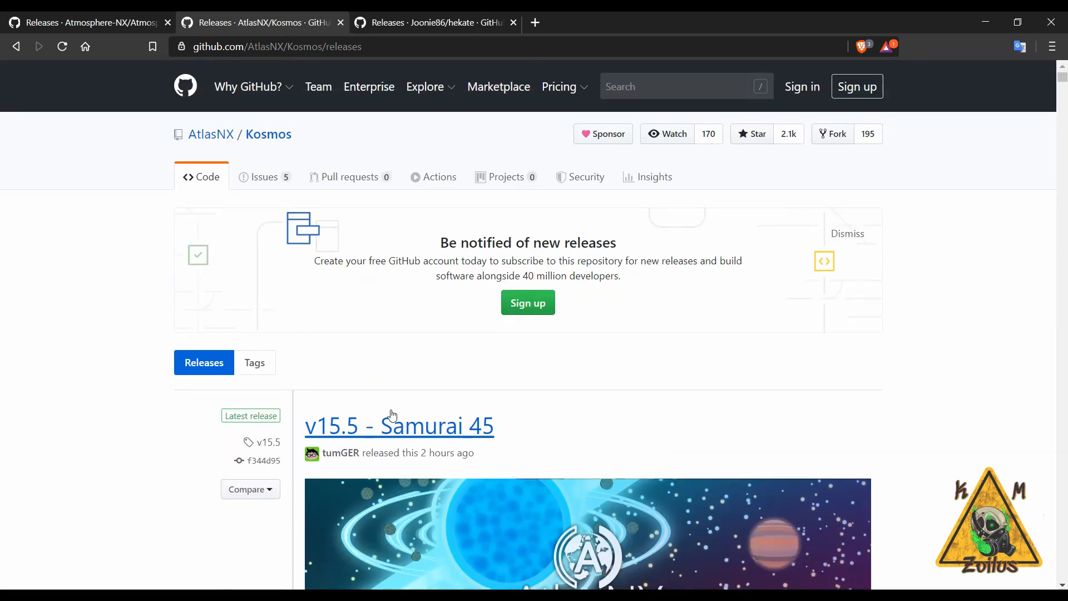
{"action": "scroll", "scroll_direction": "down", "scroll_amount": 3}
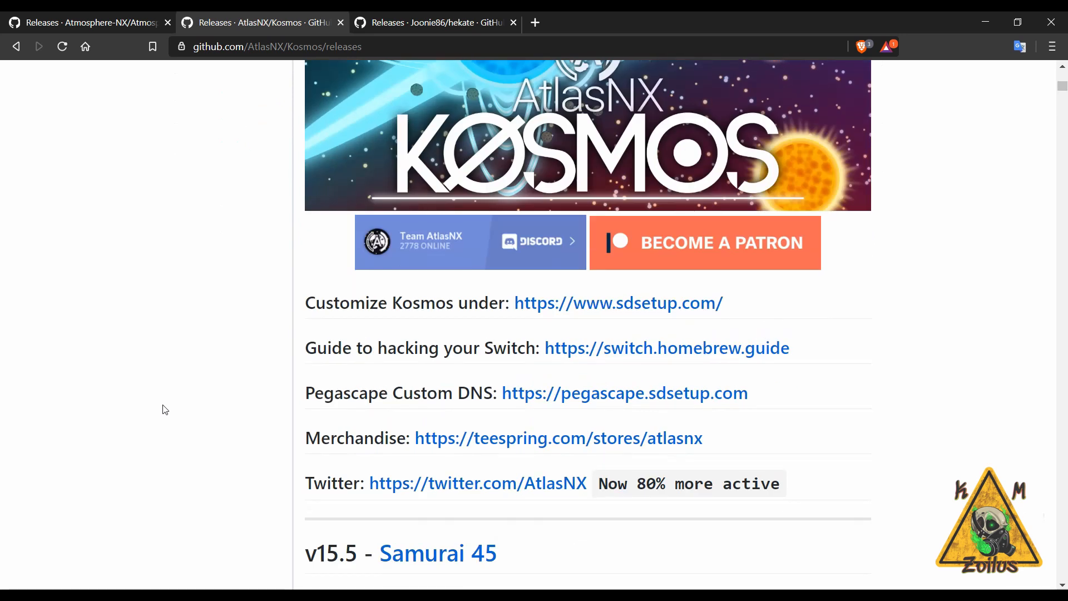
{"action": "scroll", "scroll_direction": "down", "scroll_amount": 3}
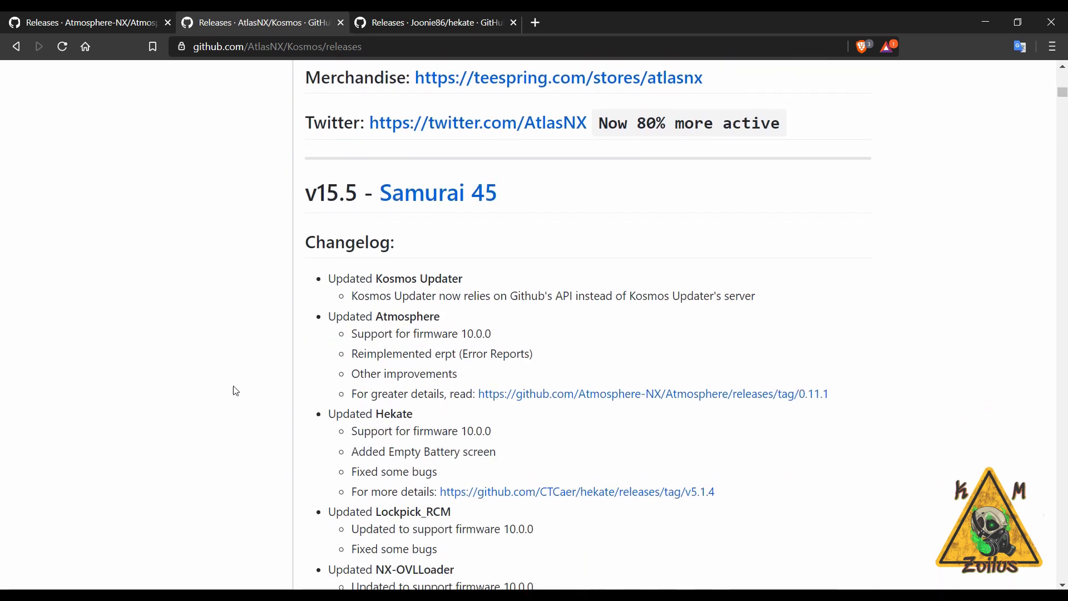
{"action": "mouse_move", "coordinate": [253, 404]}
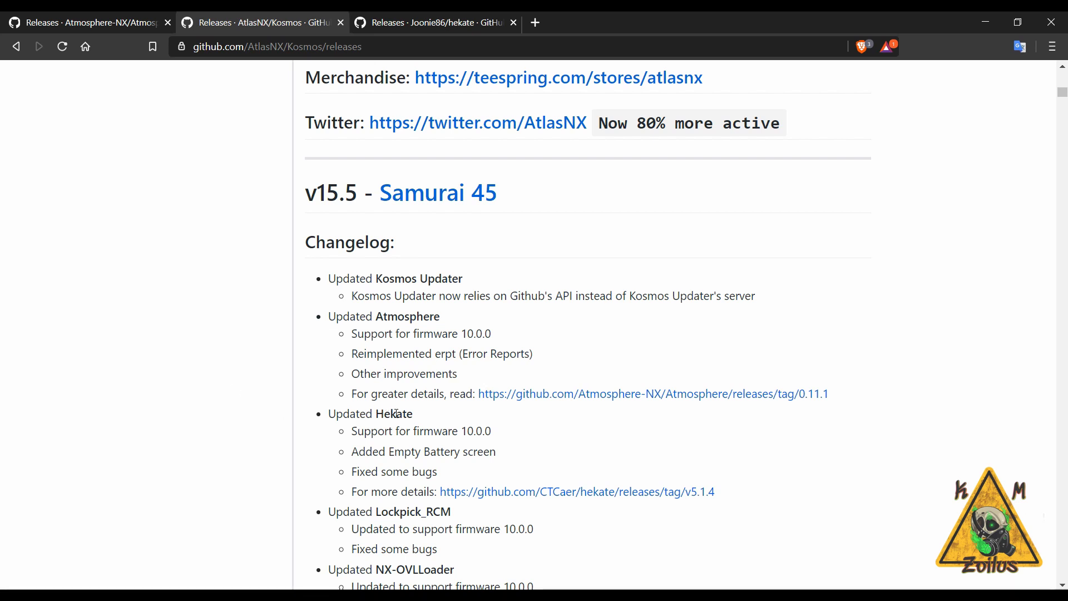
{"action": "scroll", "scroll_direction": "down", "scroll_amount": 3}
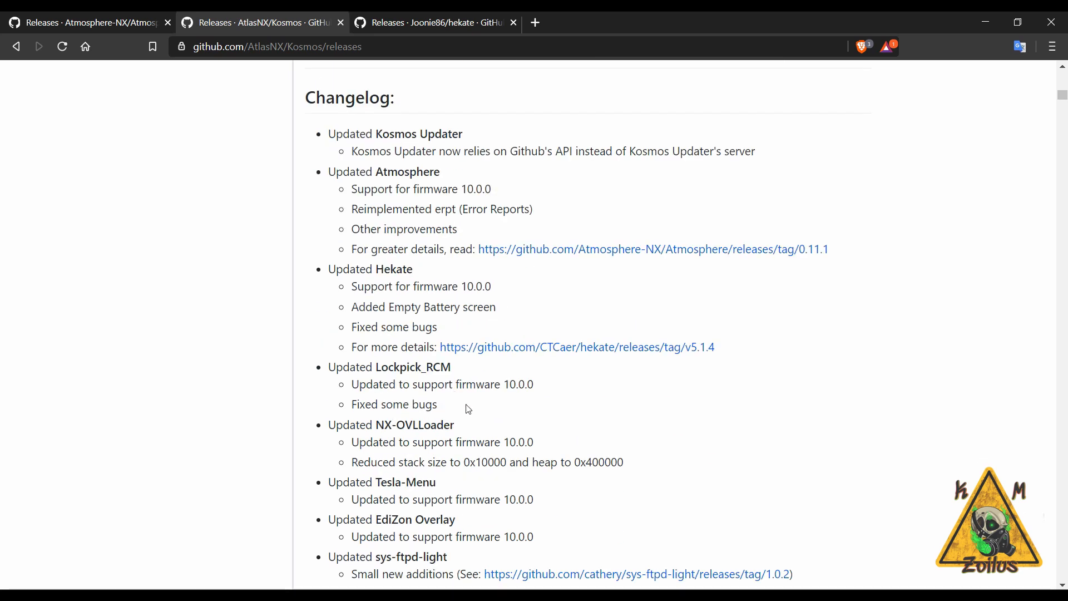
{"action": "scroll", "scroll_direction": "down", "scroll_amount": 3}
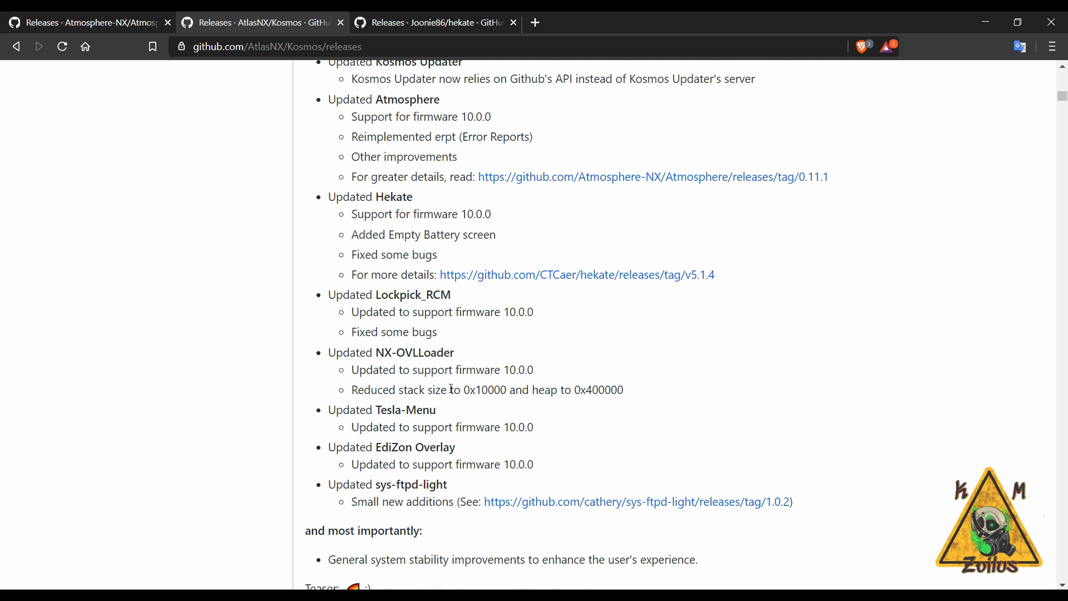
{"action": "mouse_move", "coordinate": [370, 392]}
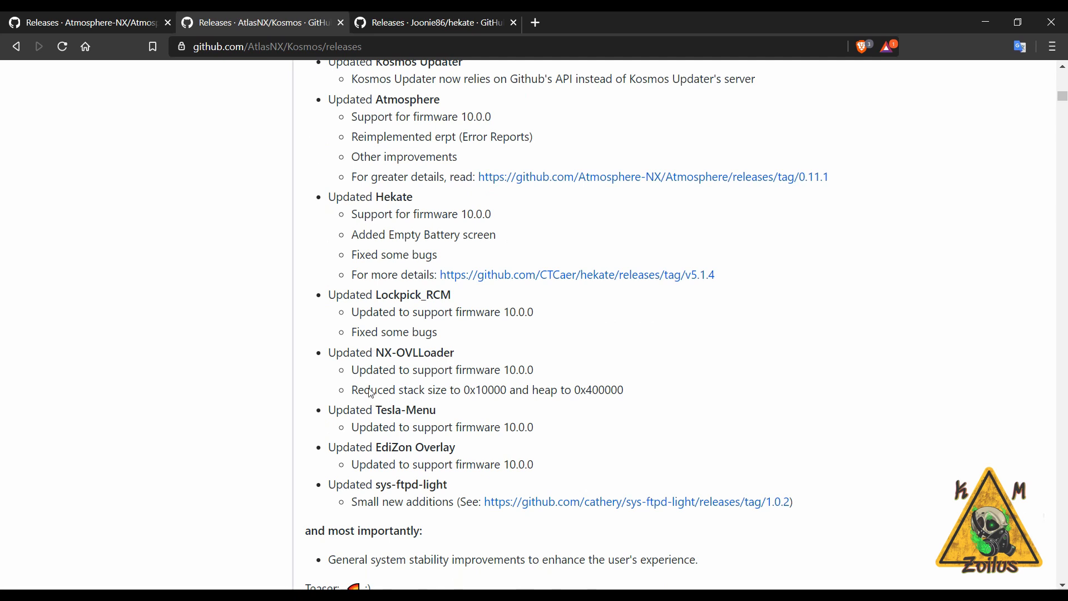
{"action": "mouse_move", "coordinate": [302, 381]}
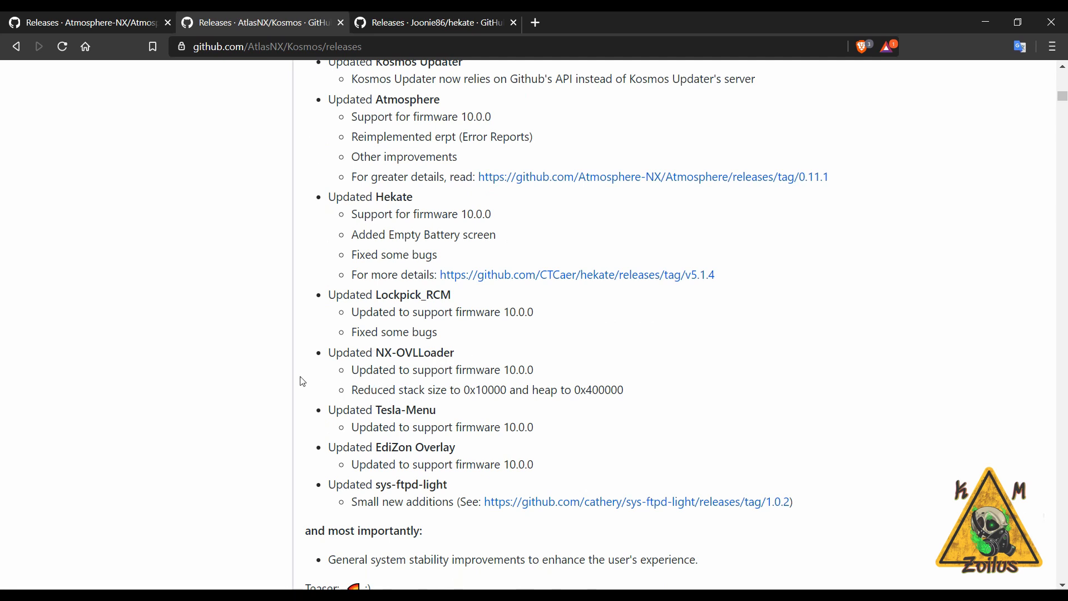
{"action": "mouse_move", "coordinate": [233, 405]}
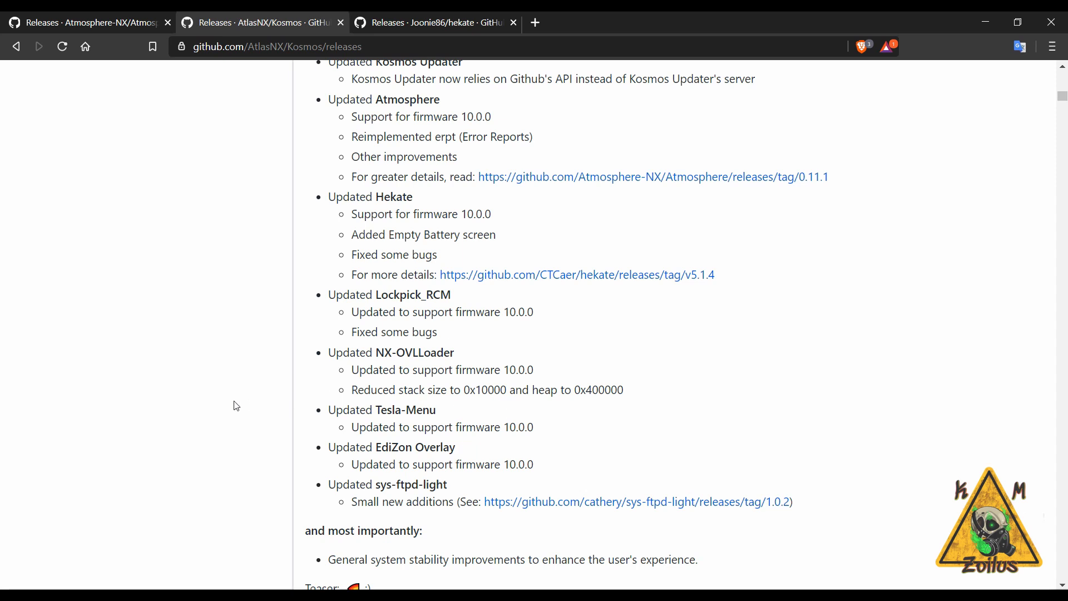
{"action": "scroll", "scroll_direction": "down", "scroll_amount": 3}
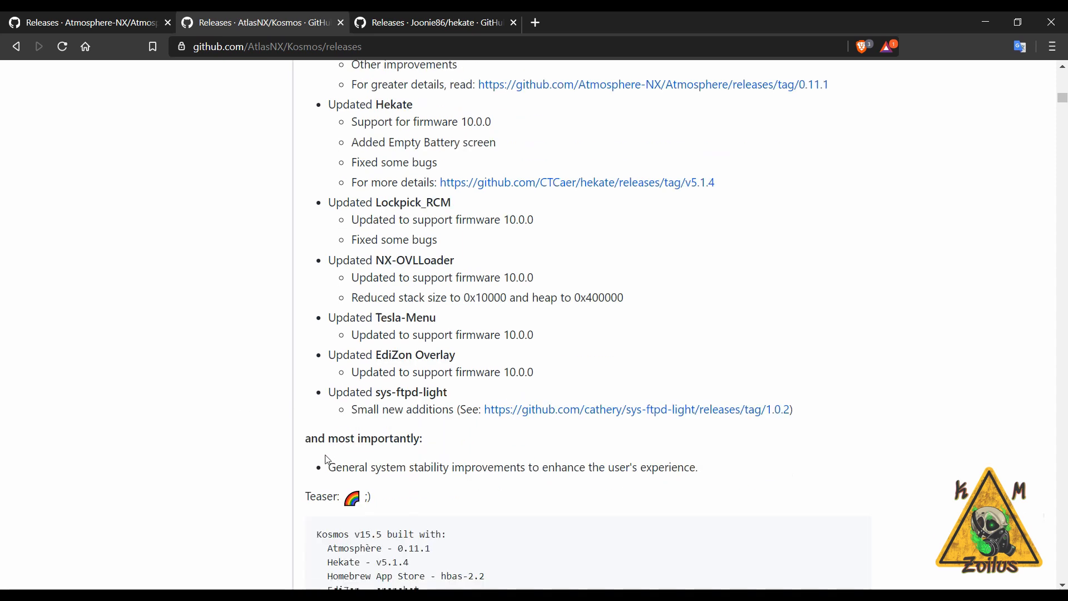
{"action": "scroll", "scroll_direction": "down", "scroll_amount": 3}
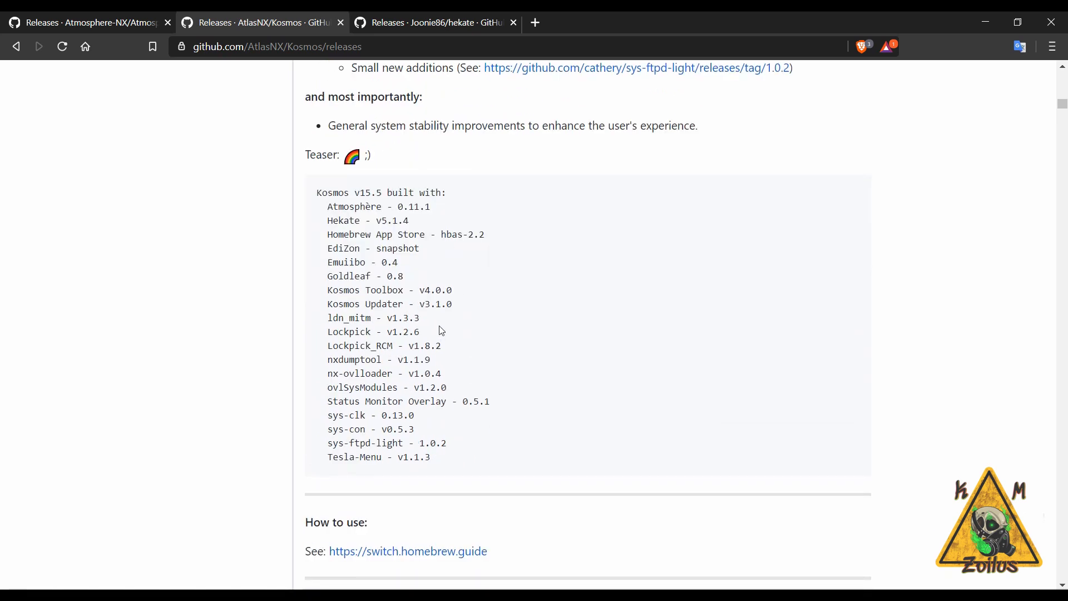
{"action": "scroll", "scroll_direction": "down", "scroll_amount": 3}
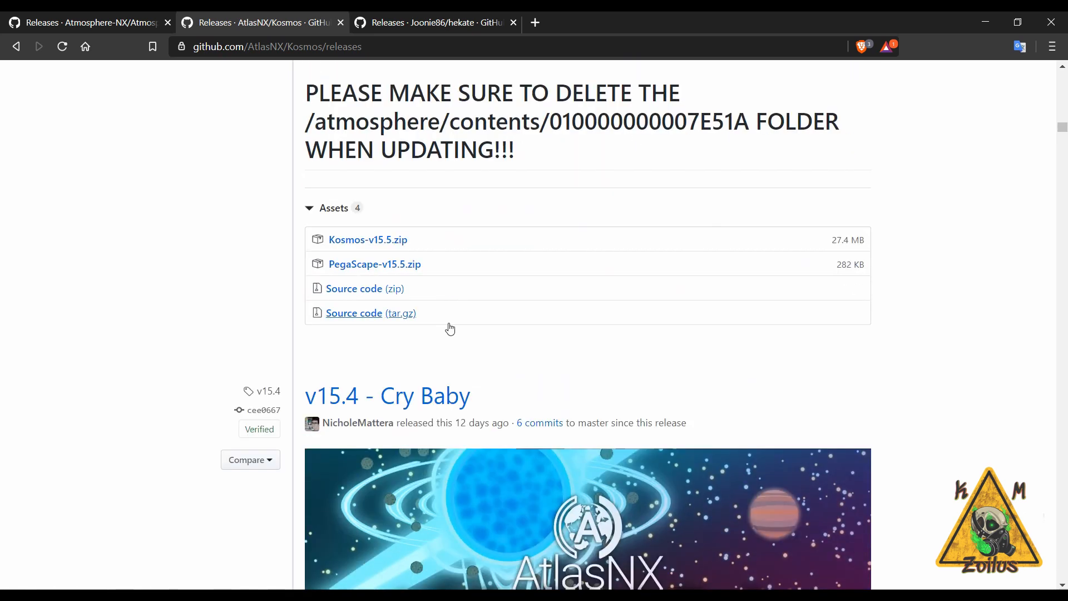
{"action": "mouse_move", "coordinate": [367, 239]}
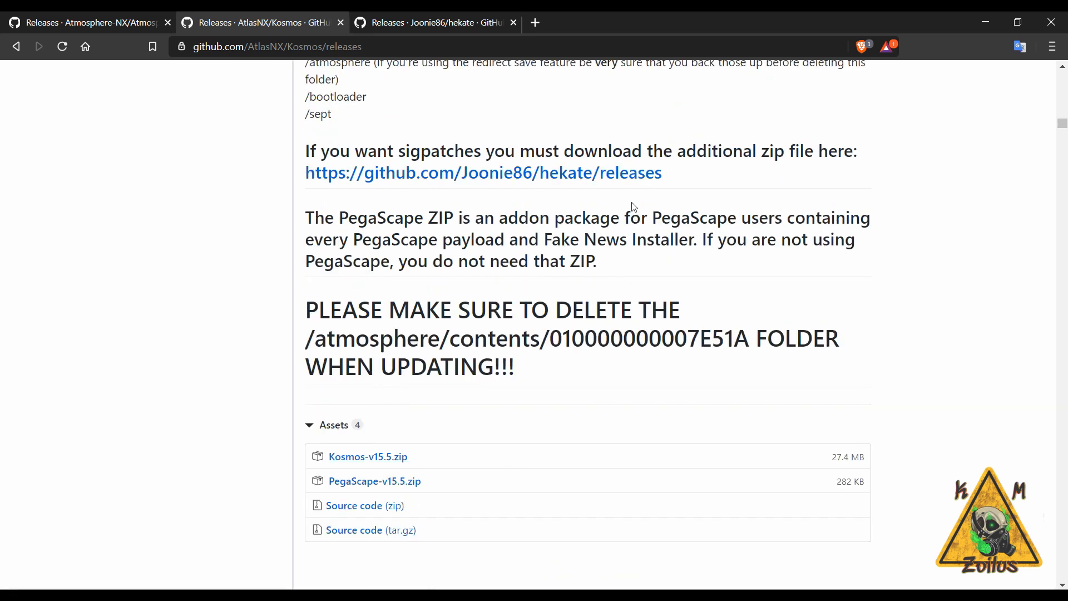
{"action": "mouse_move", "coordinate": [587, 176]}
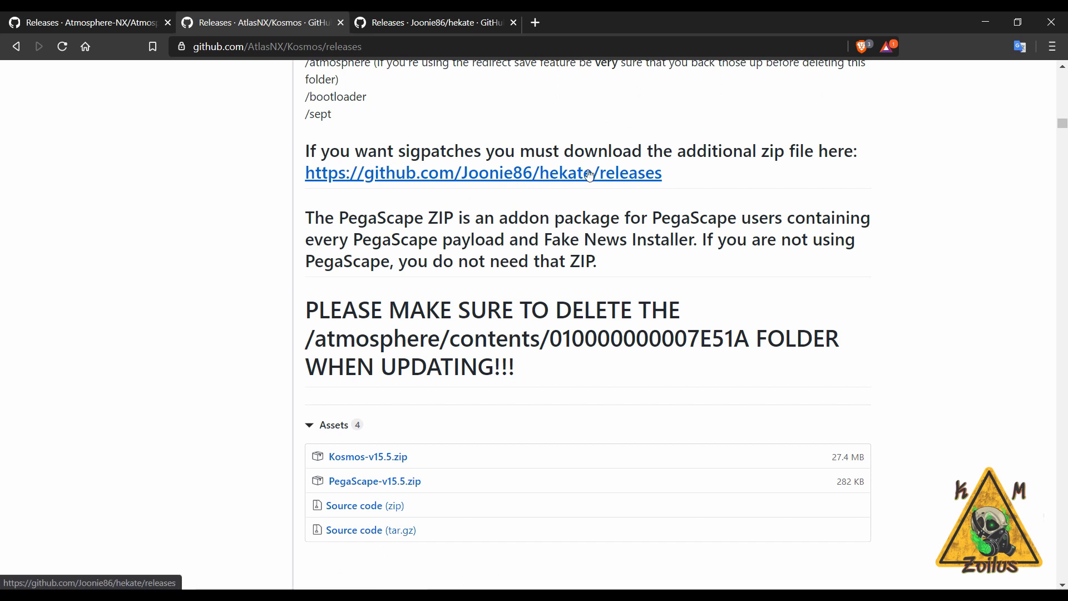
Check the Joonie86/hekate release assets for the tinfoilv8+ Kosmos patches zip, then return to Kosmos
{"action": "left_click", "coordinate": [483, 173]}
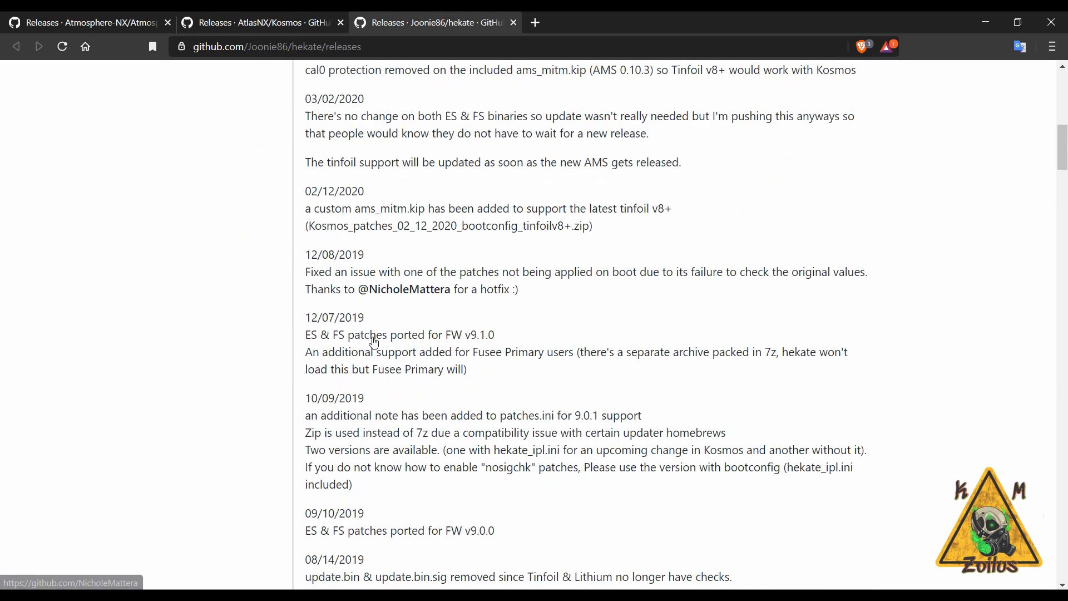
{"action": "scroll", "scroll_direction": "down", "scroll_amount": 3}
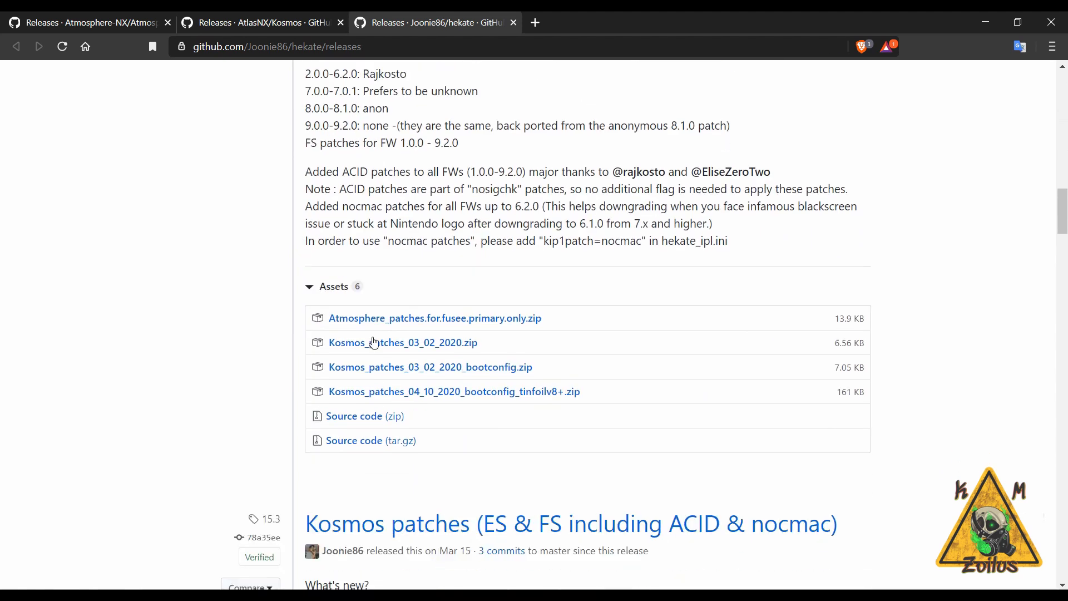
{"action": "mouse_move", "coordinate": [443, 391]}
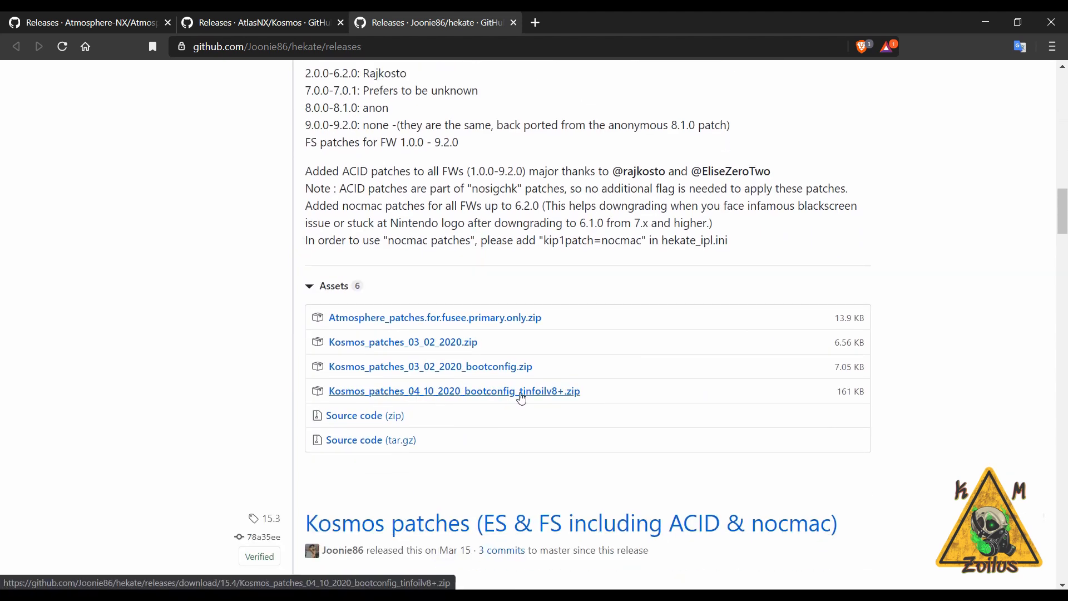
{"action": "mouse_move", "coordinate": [440, 383]}
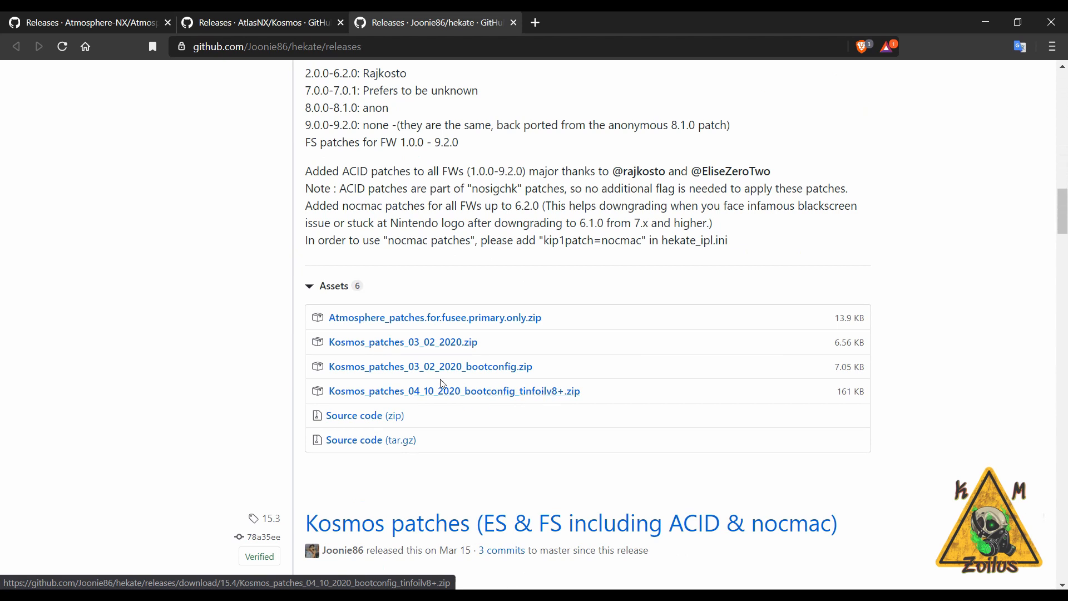
{"action": "mouse_move", "coordinate": [504, 401]}
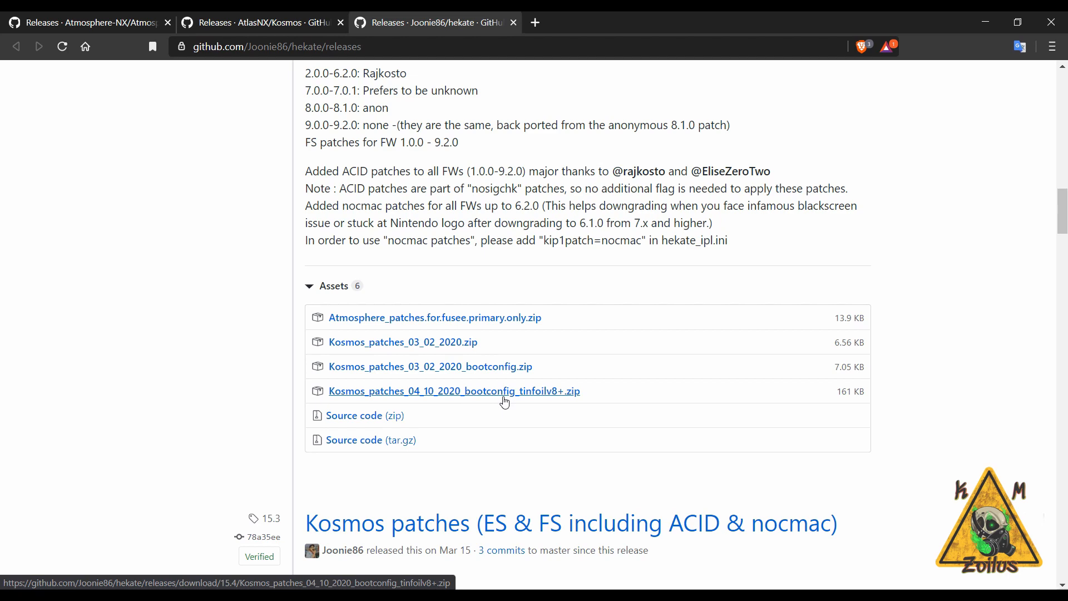
{"action": "left_click", "coordinate": [262, 22]}
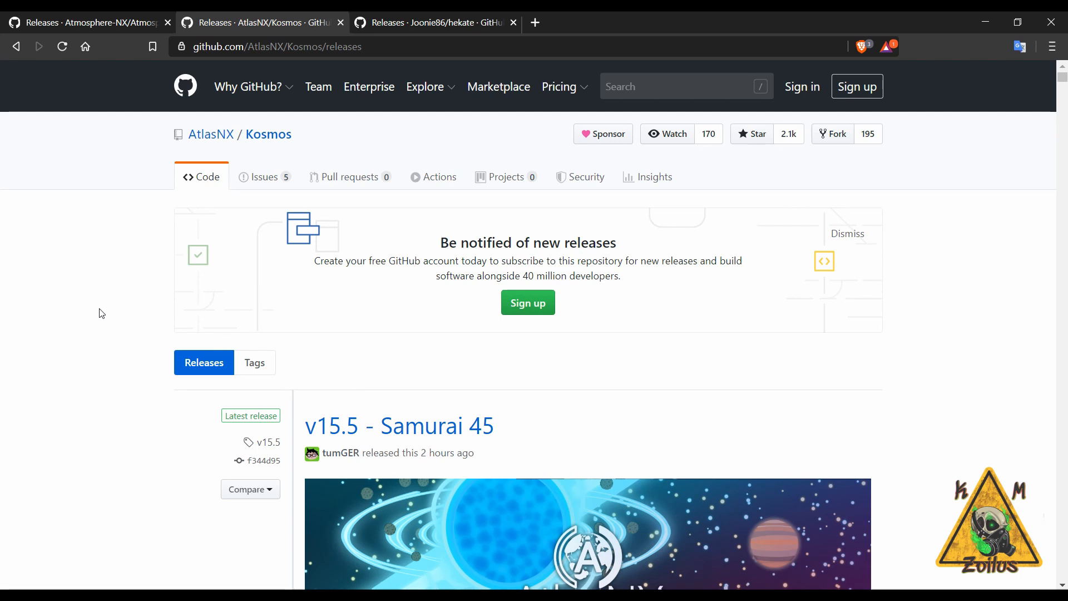
{"action": "scroll", "scroll_direction": "down", "scroll_amount": 3}
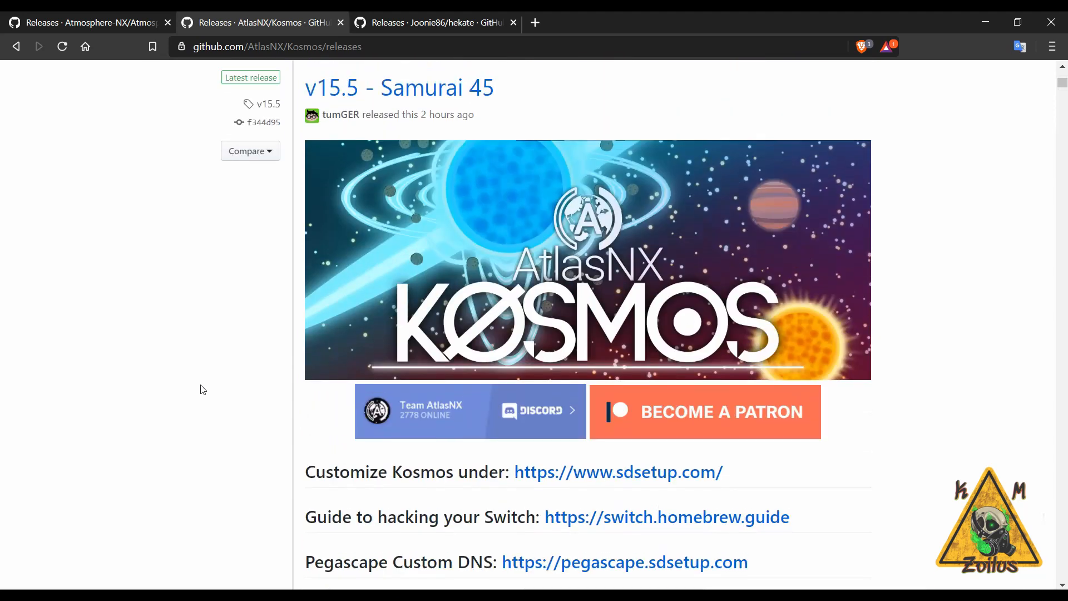
{"action": "scroll", "scroll_direction": "up", "scroll_amount": 3}
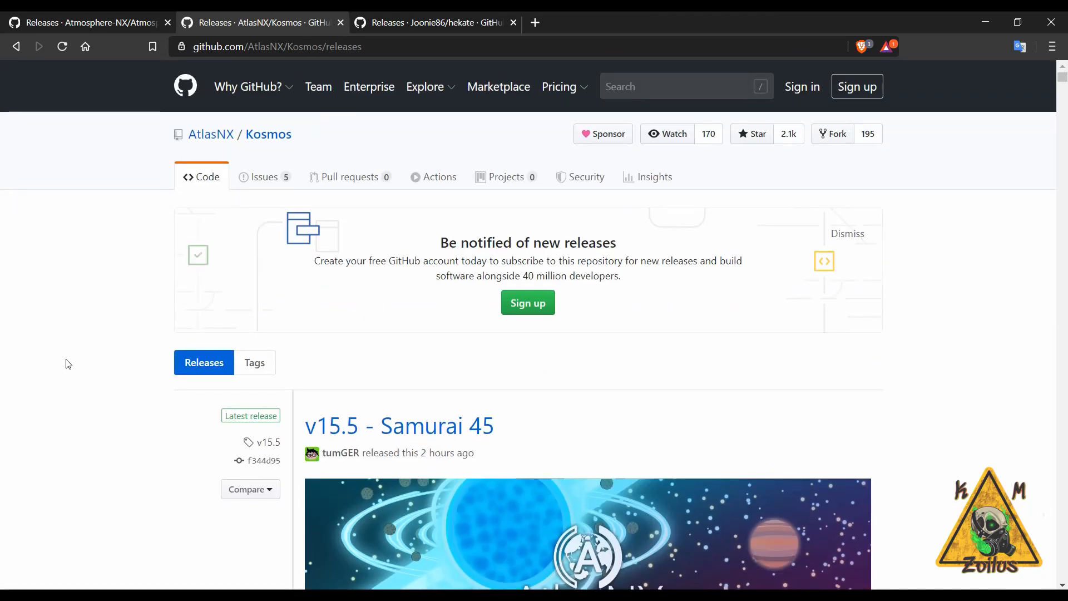